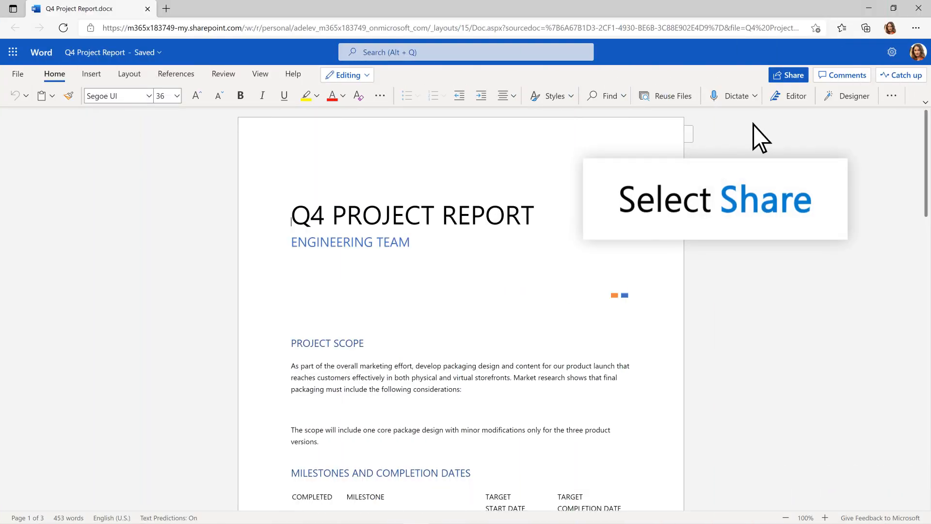
Step: Share the report with two recipients and the message 'Here's the report we were discussing'
click(792, 75)
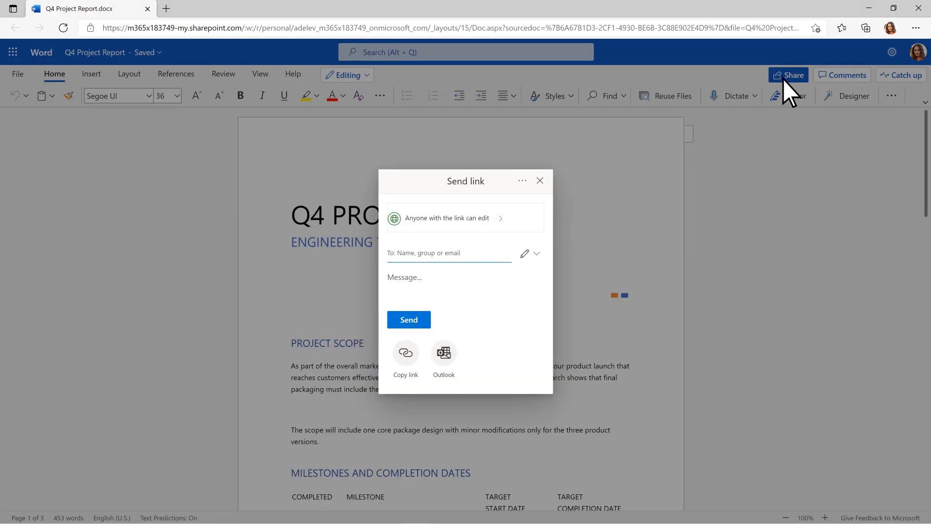
text(gra)
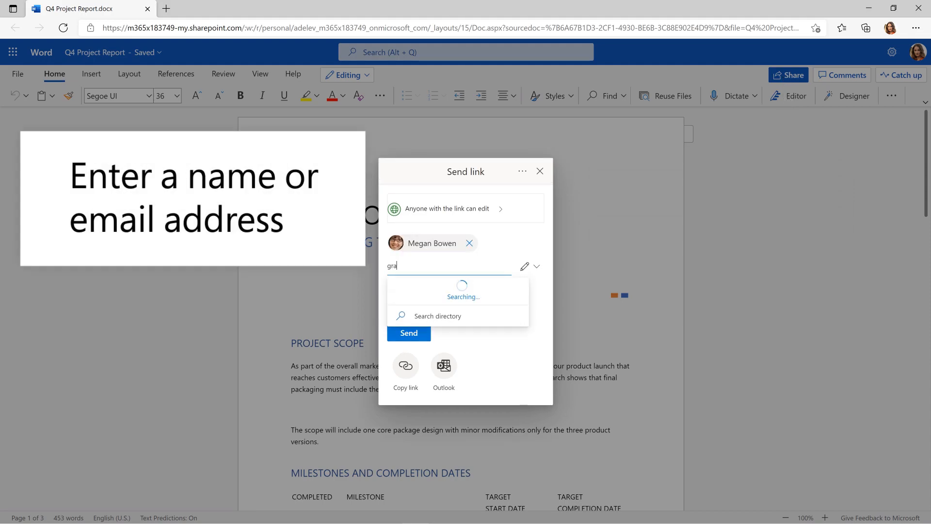
click(456, 291)
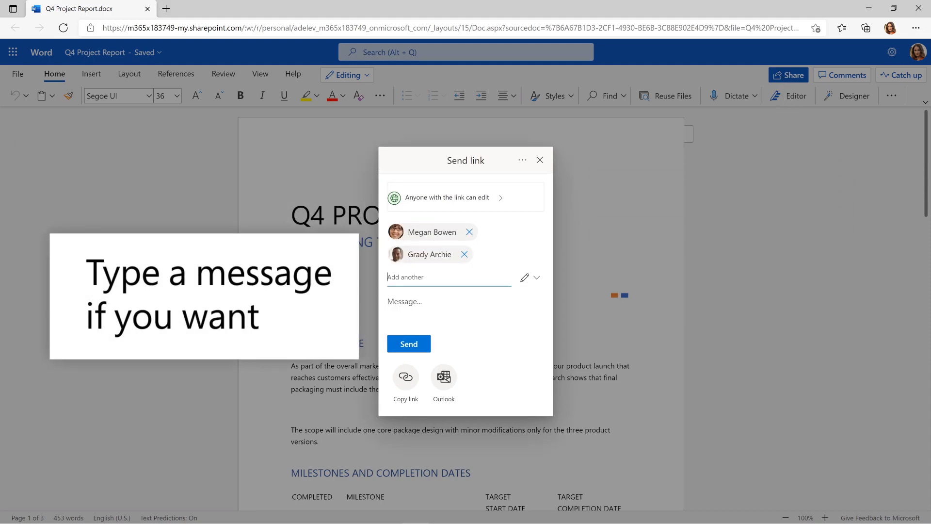
text(Here's the report we were discussing!)
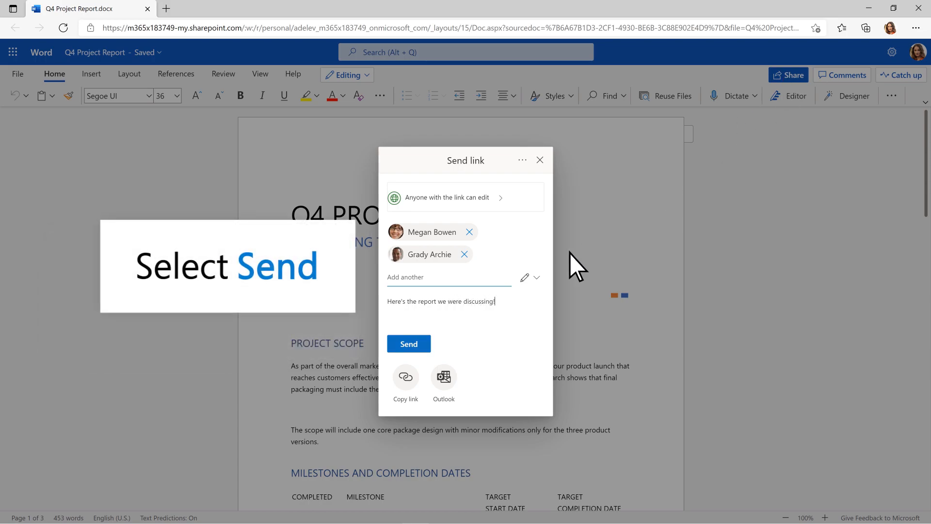
click(408, 343)
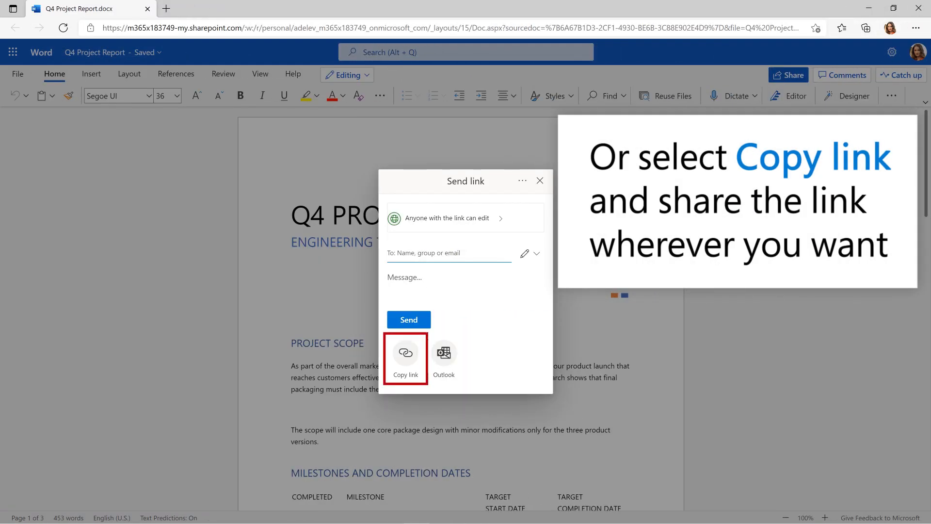
Step: Add the two colleagues as recipients in the To field, without a message
click(405, 356)
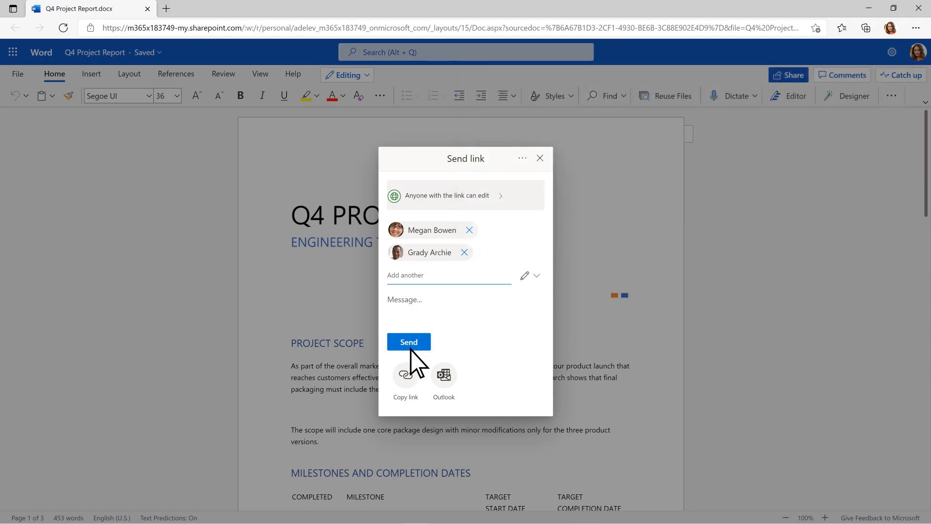
mouse_move(461, 213)
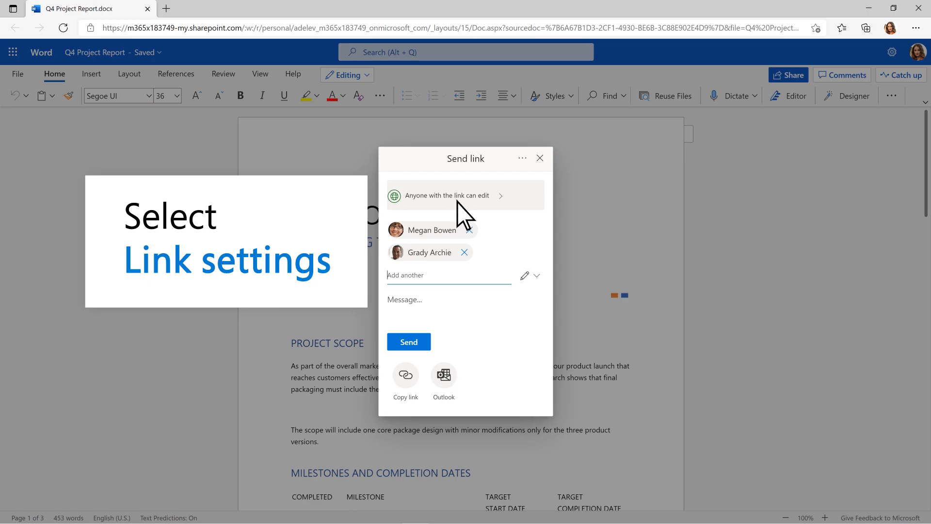
Step: Change link access from 'Anyone with the link' to 'People in Contoso with the link', editing allowed
click(465, 195)
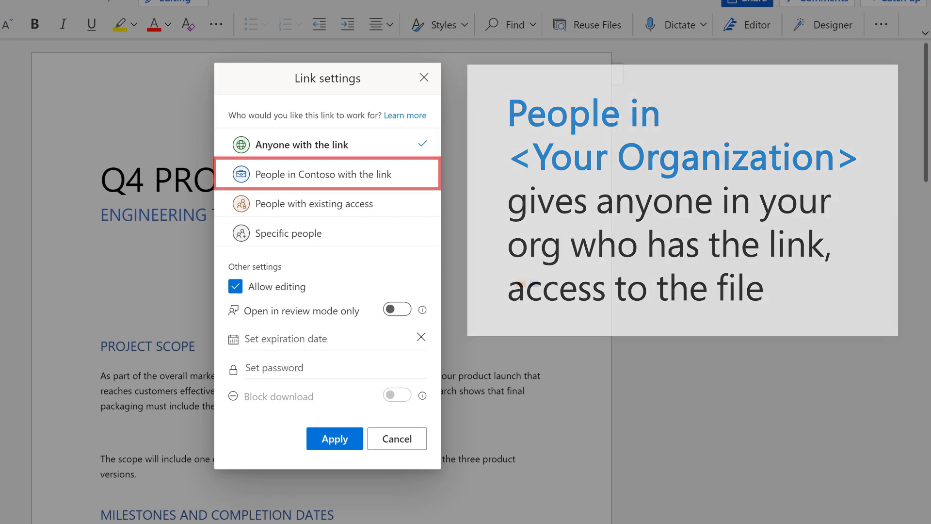
click(316, 202)
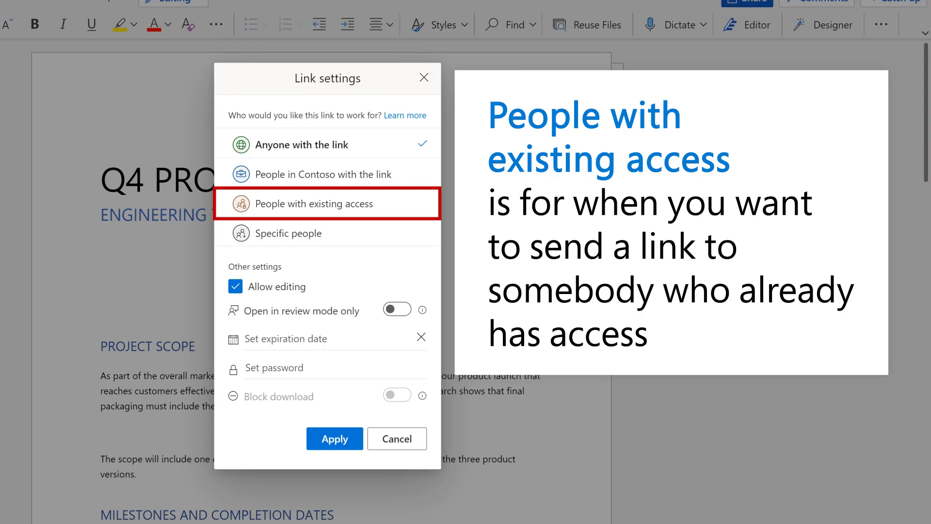
click(287, 232)
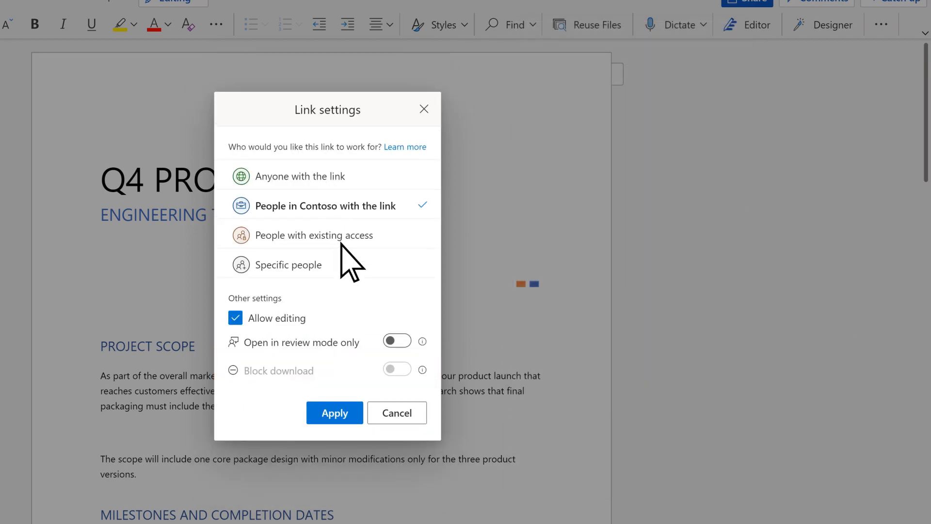
Step: Enable 'Open in review mode only', apply the settings and send the link to both recipients
click(395, 341)
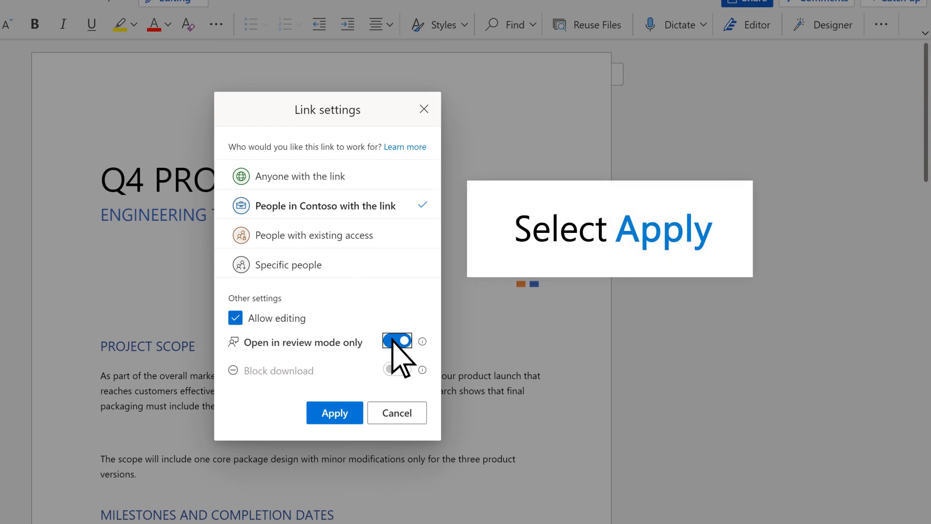
click(334, 413)
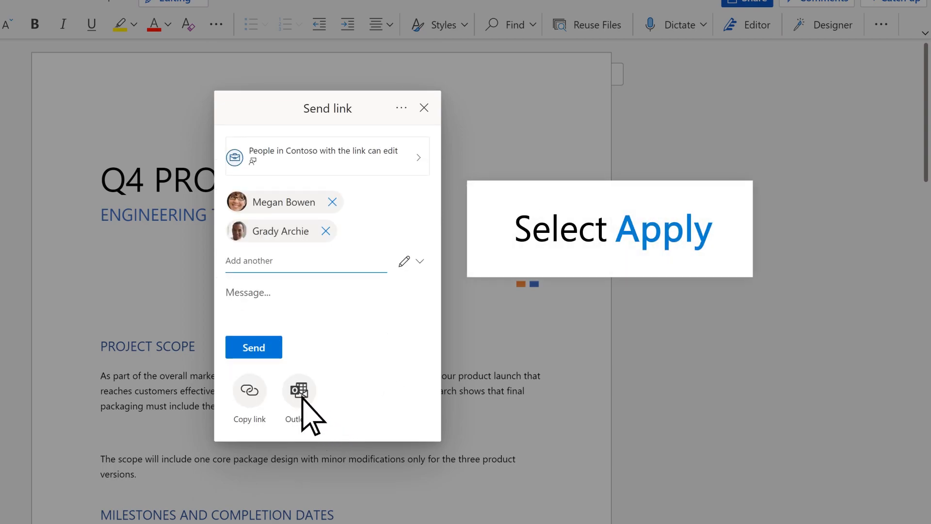
click(253, 347)
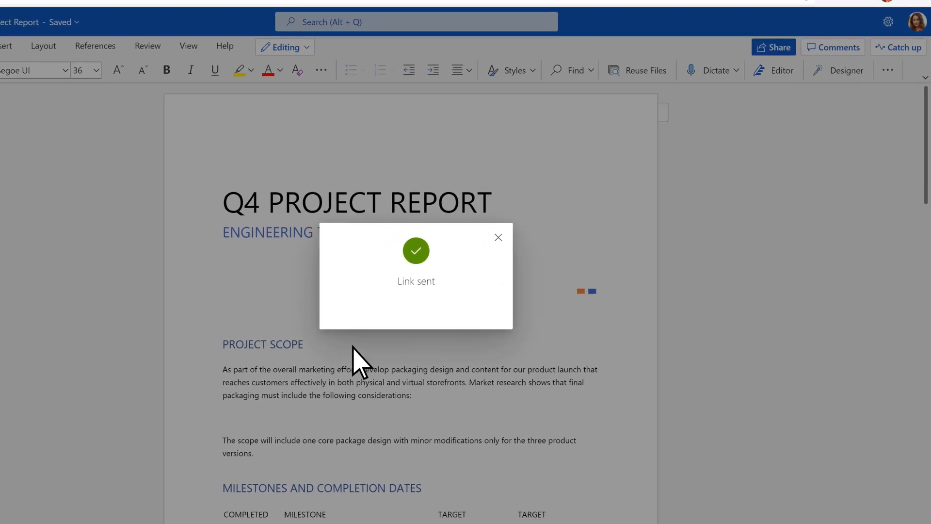